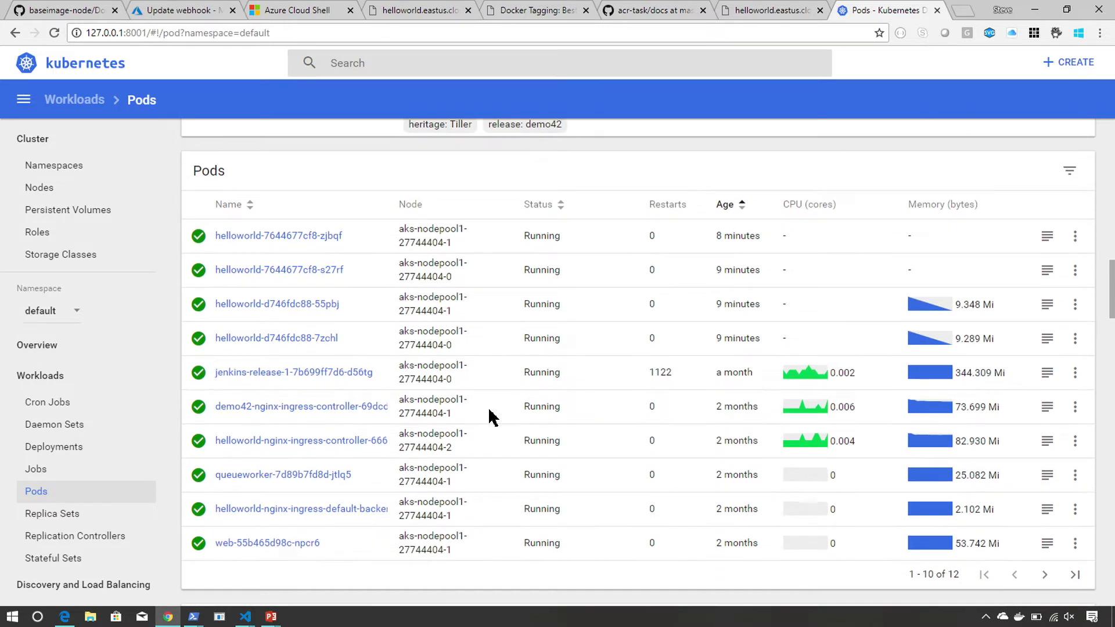
mouse_move(578, 349)
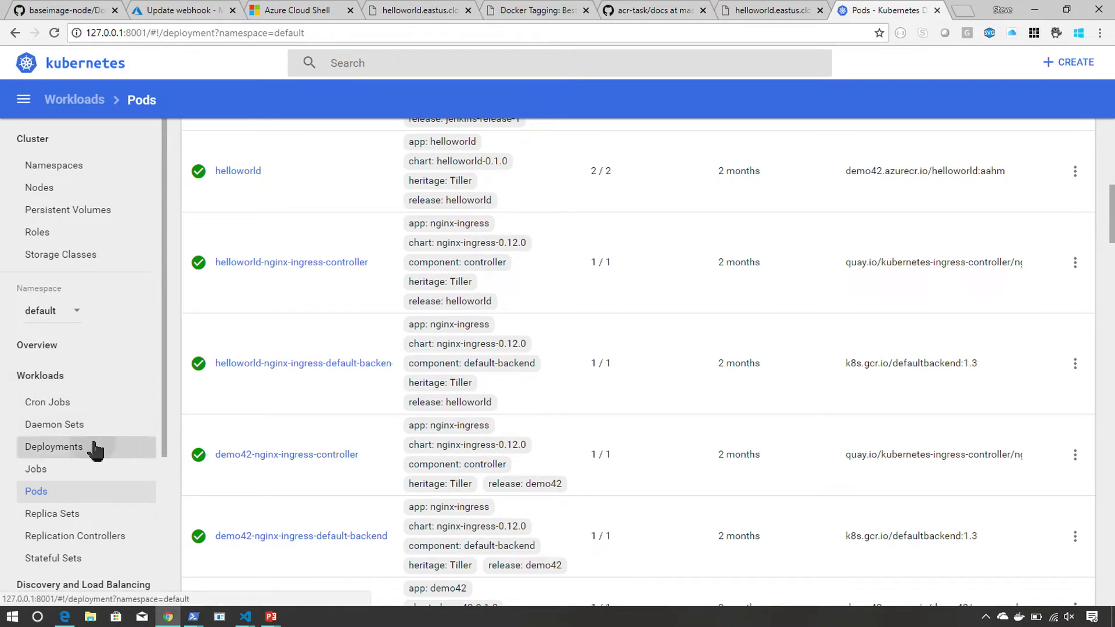
Scale the helloworld deployment from 2 to 3 pods using its Scale action.
click(53, 447)
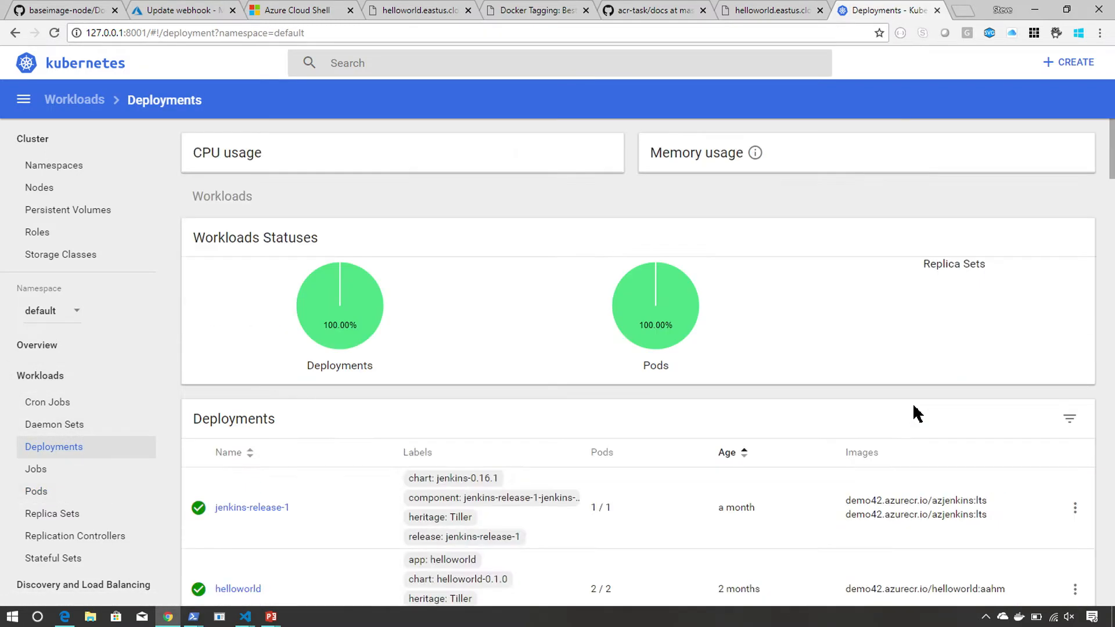
scroll(down, 3)
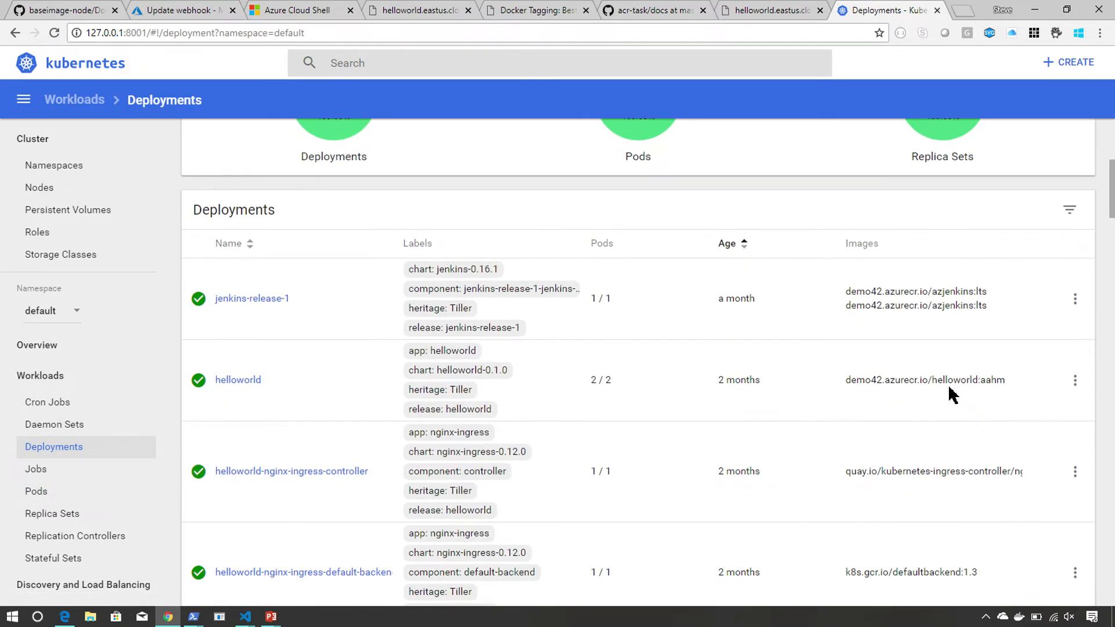
click(1075, 379)
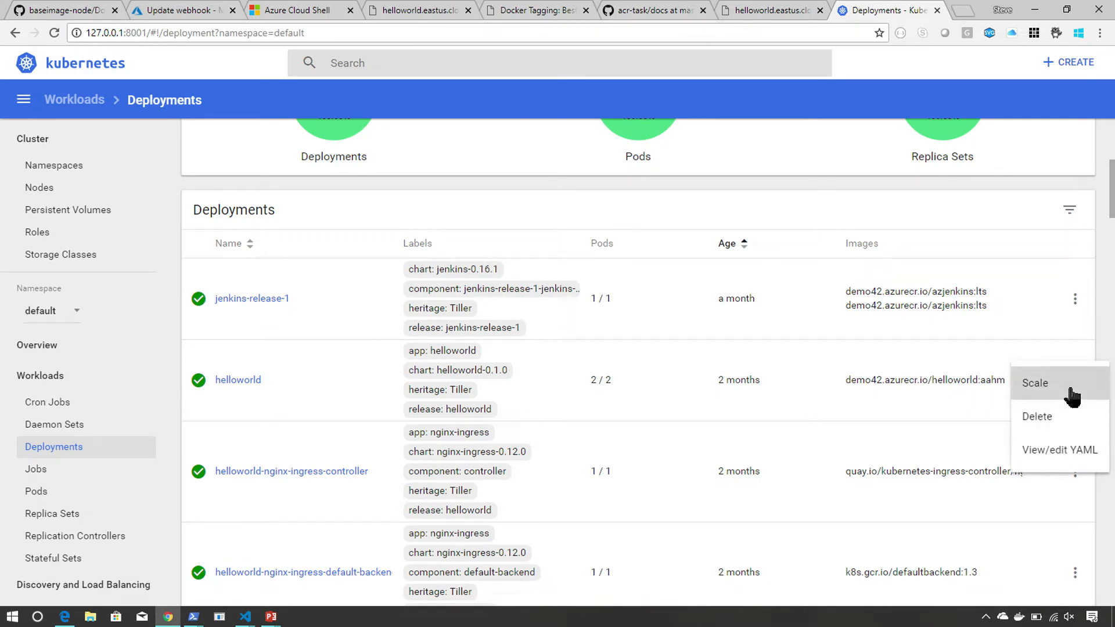
click(1034, 383)
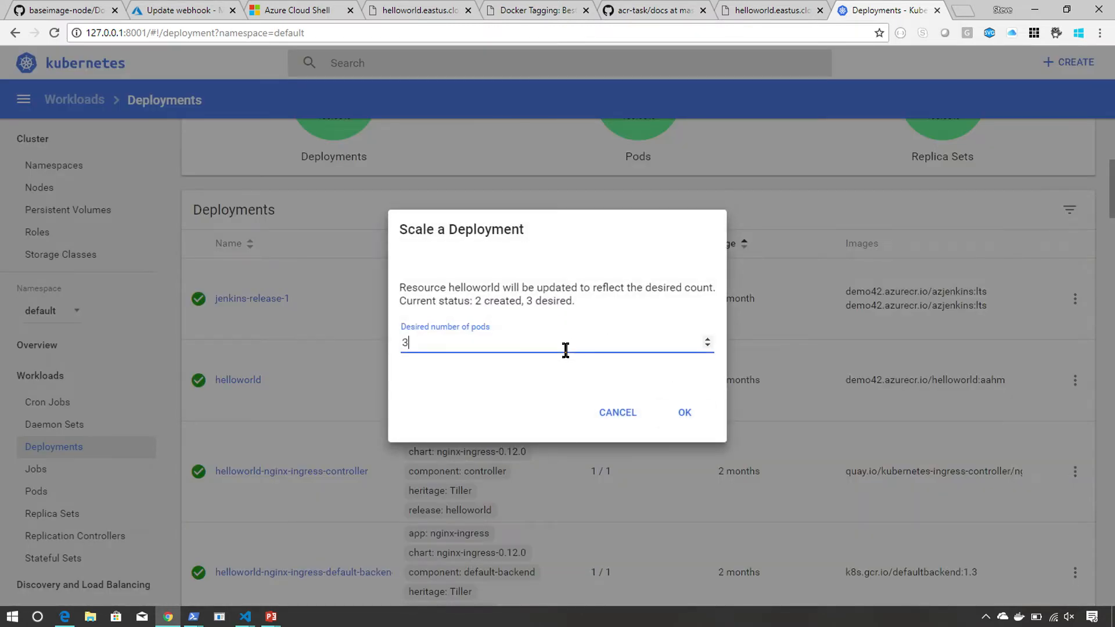
click(684, 412)
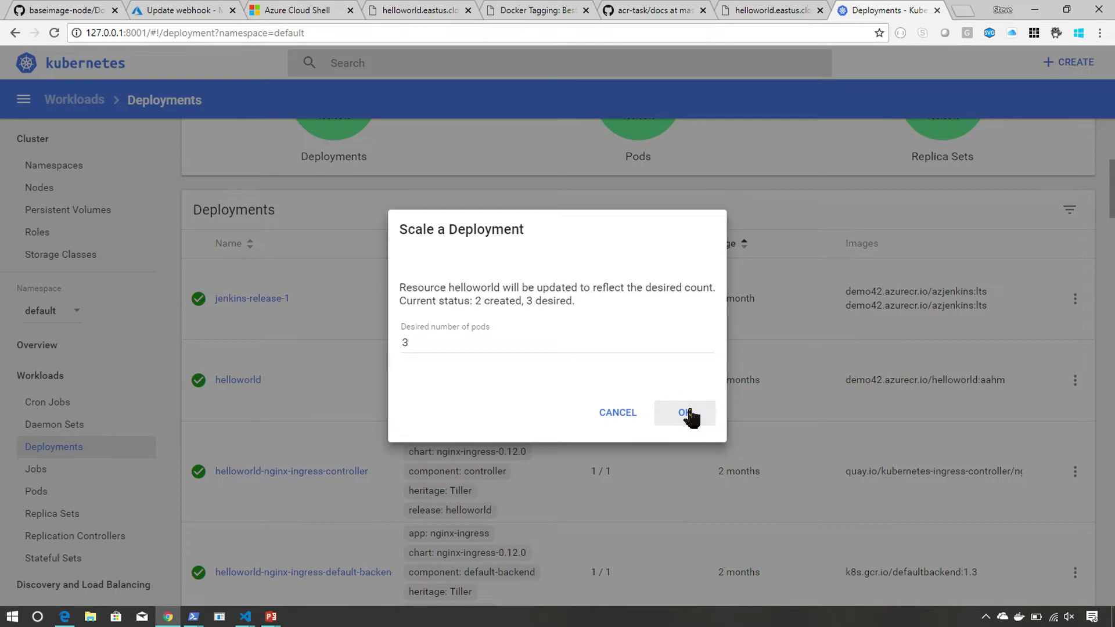
click(684, 413)
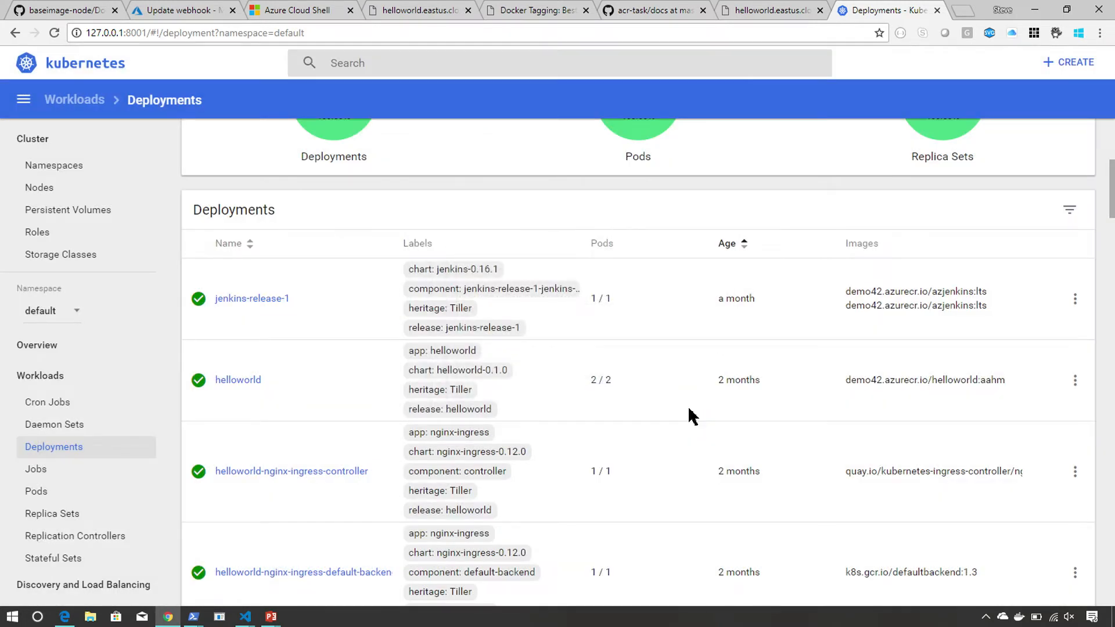
mouse_move(685, 488)
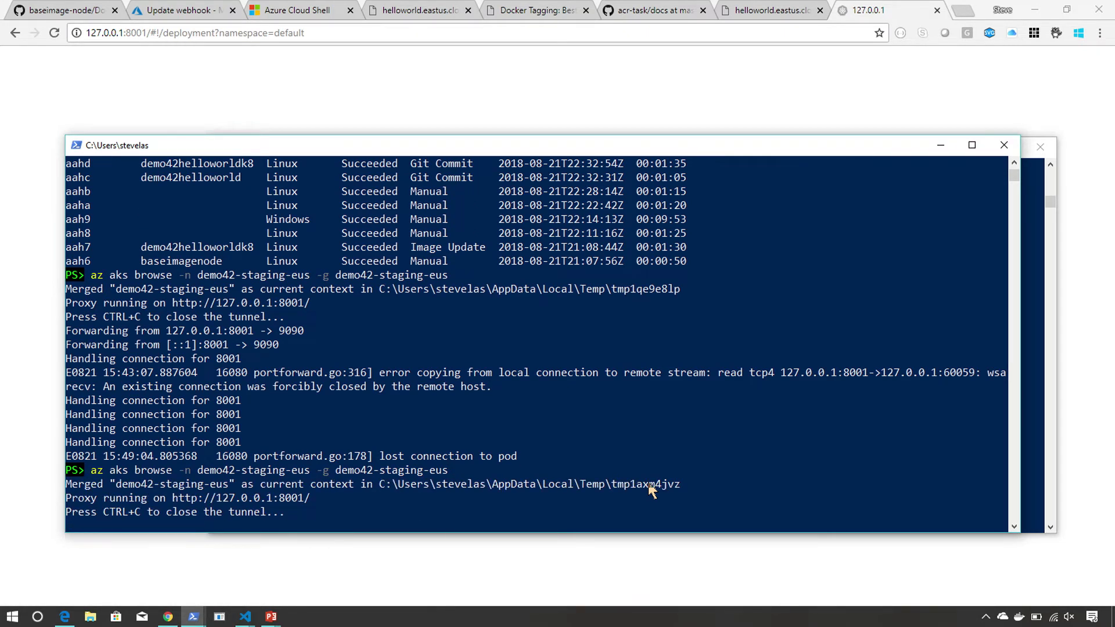
Rerun az aks browse for demo42-staging-eus to reopen the dashboard tunnel.
scroll(down, 3)
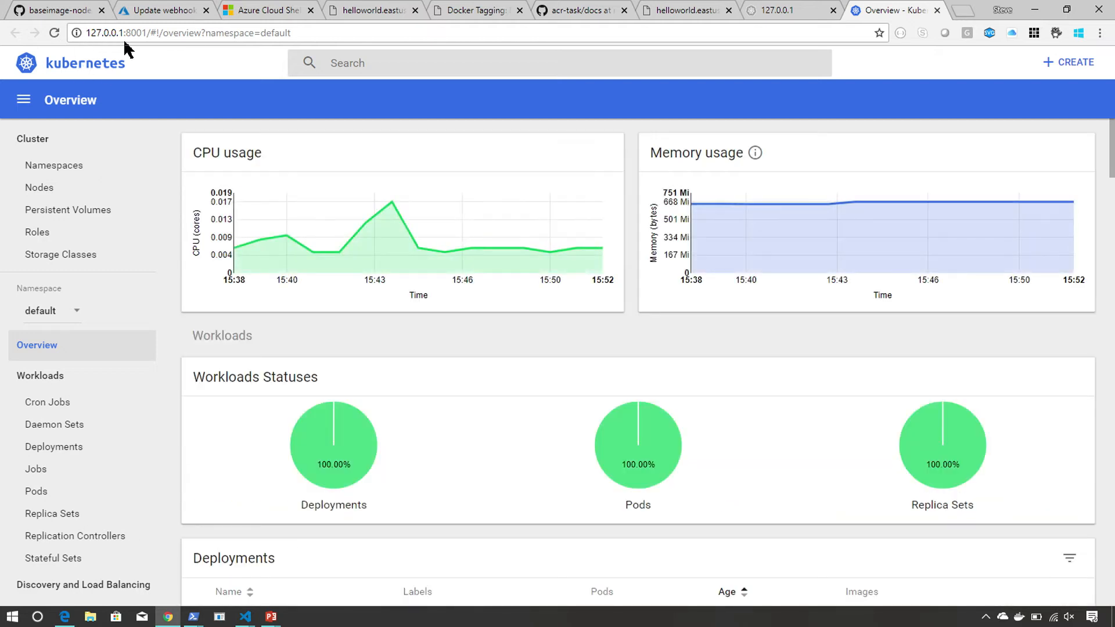
Delete pod helloworld-7644677cf8-s27rf, then return to the Deployments list.
click(36, 491)
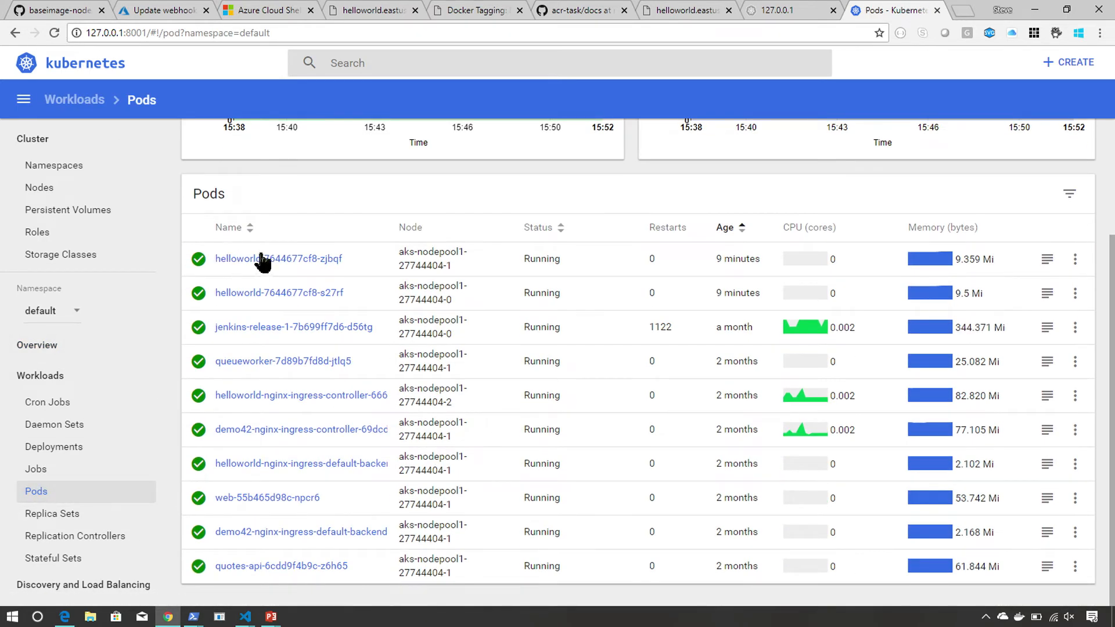
click(1075, 293)
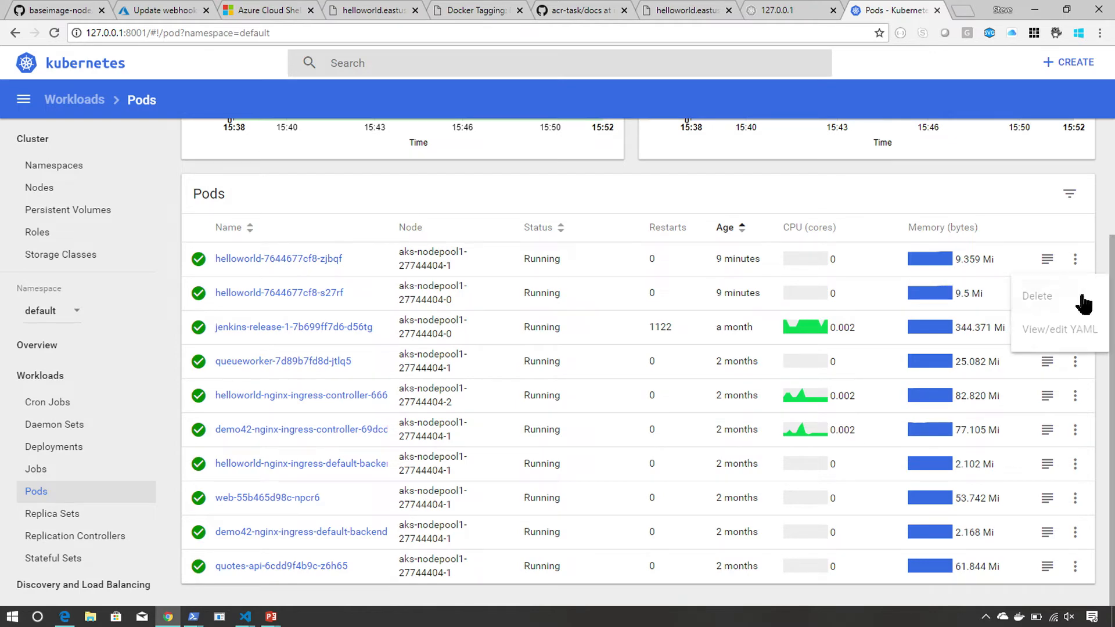
click(1037, 295)
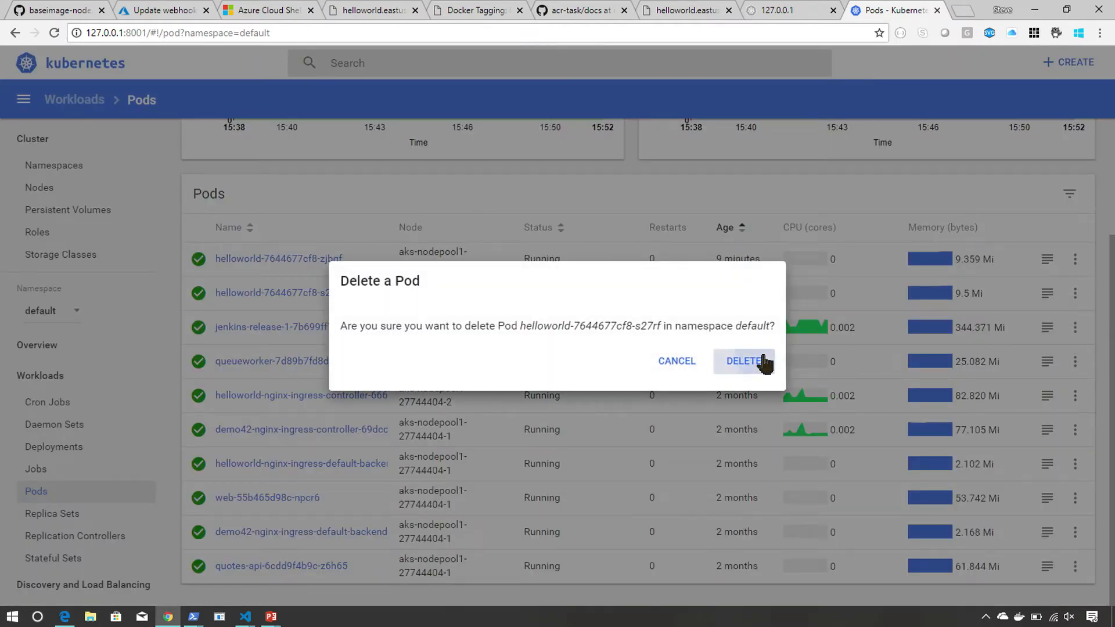
click(744, 362)
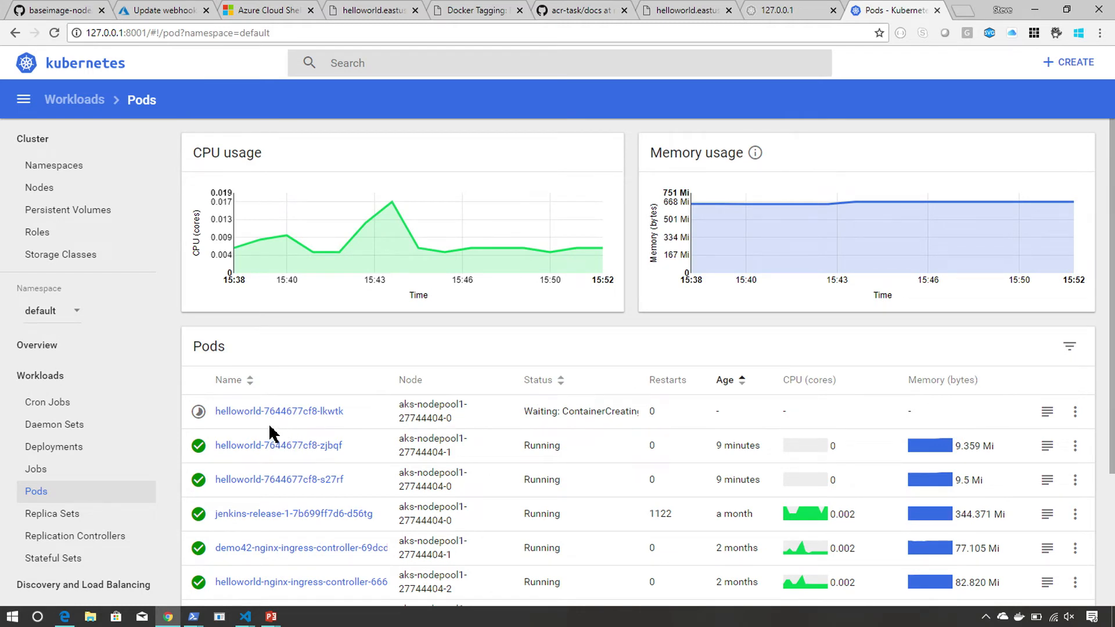
click(53, 447)
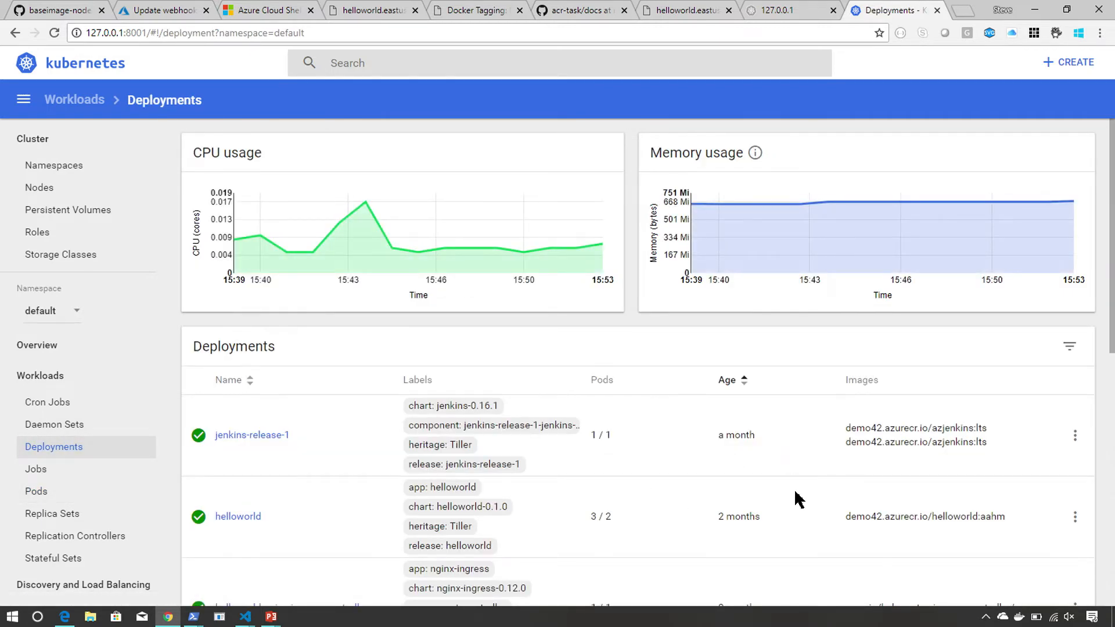
scroll(down, 3)
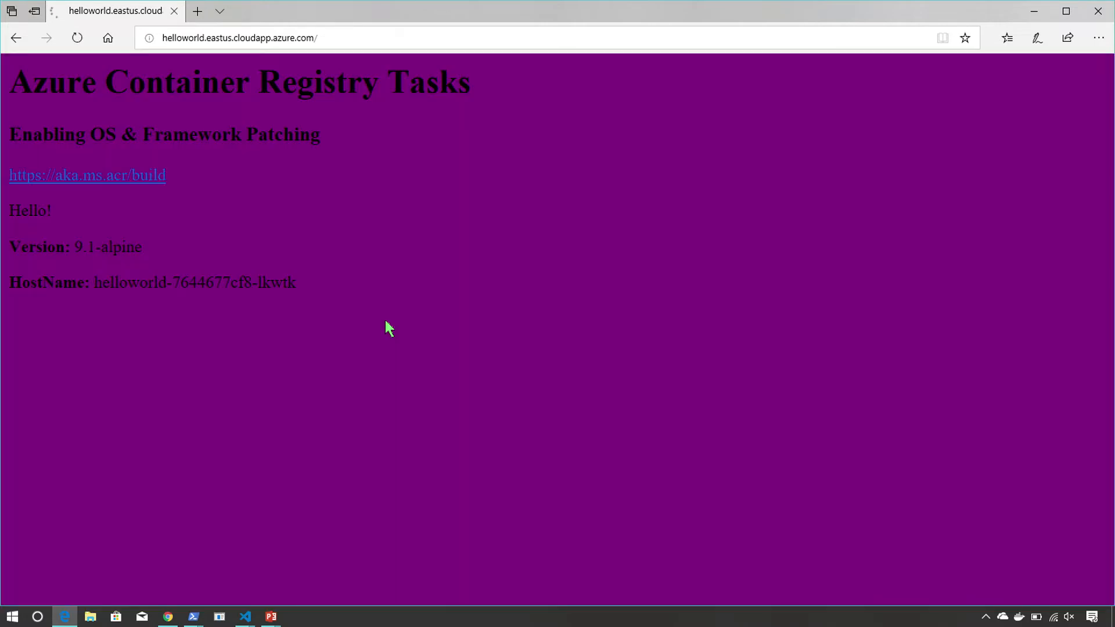
Load helloworld.eastus.cloudapp.azure.com in Edge to see the purple page from pod helloworld-7644677cf8-lkwtk.
click(76, 38)
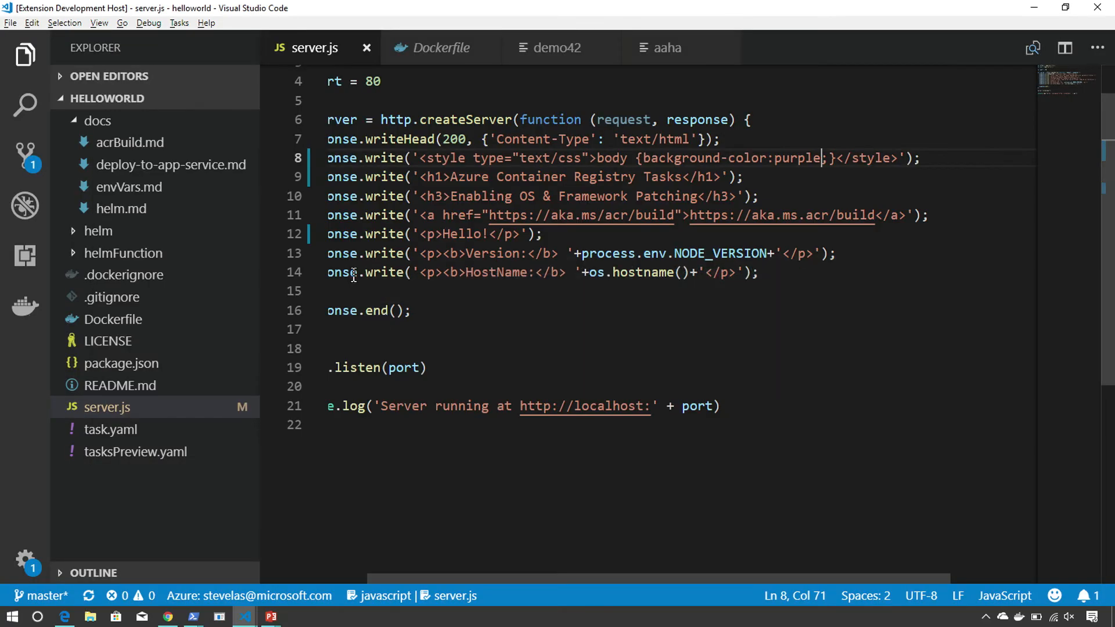
Show server.js at line 8, where the background-color:purple style is set.
click(440, 48)
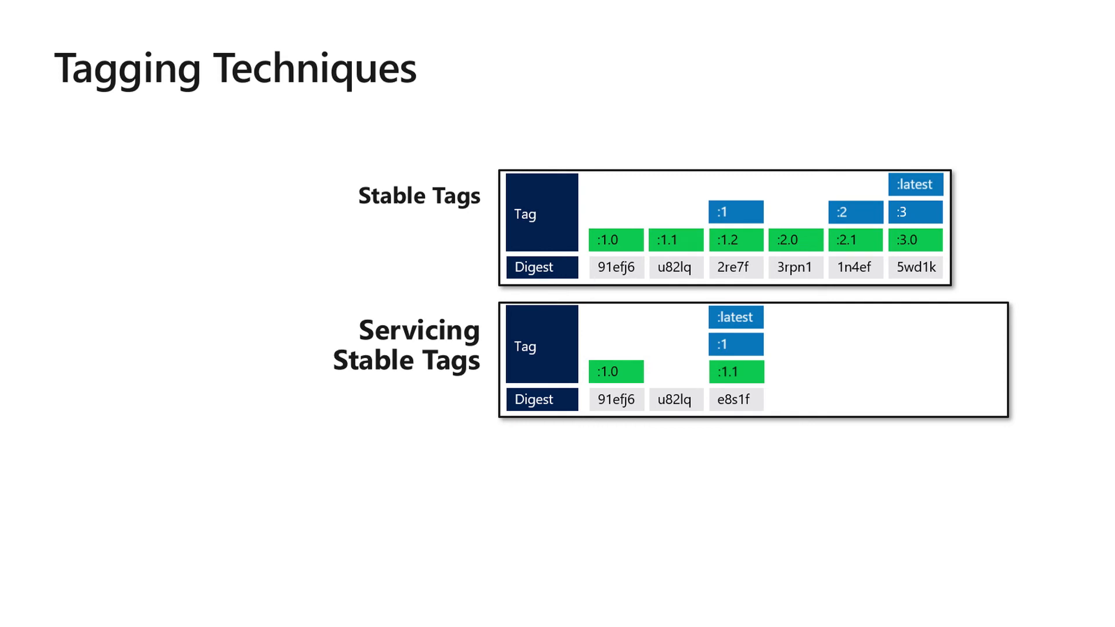
Reveal the next build of the Tagging Techniques slide.
key(Right)
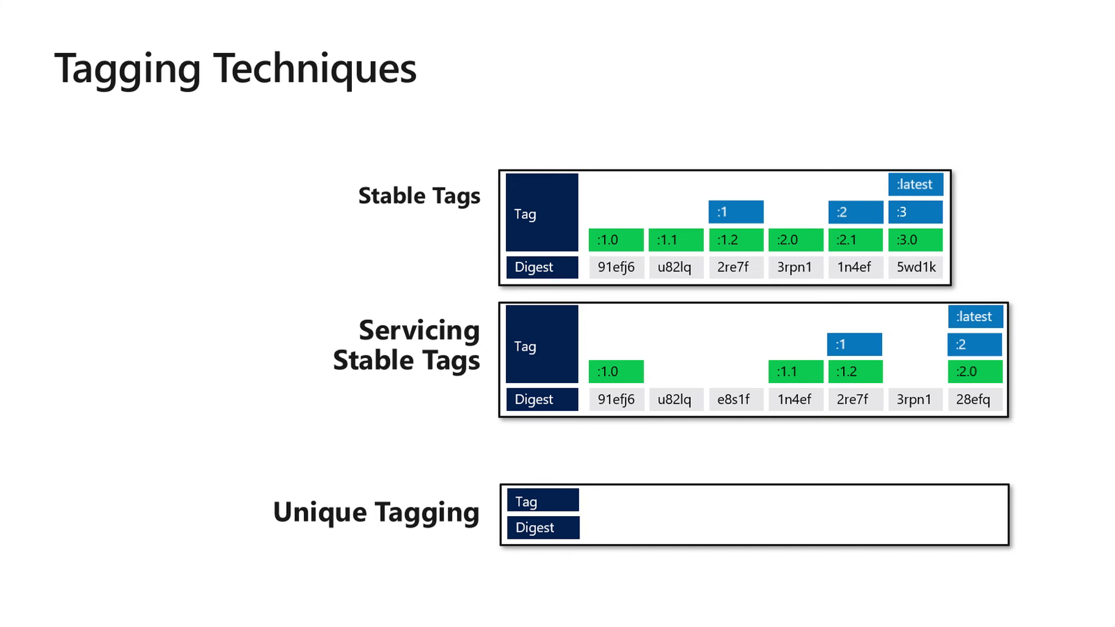